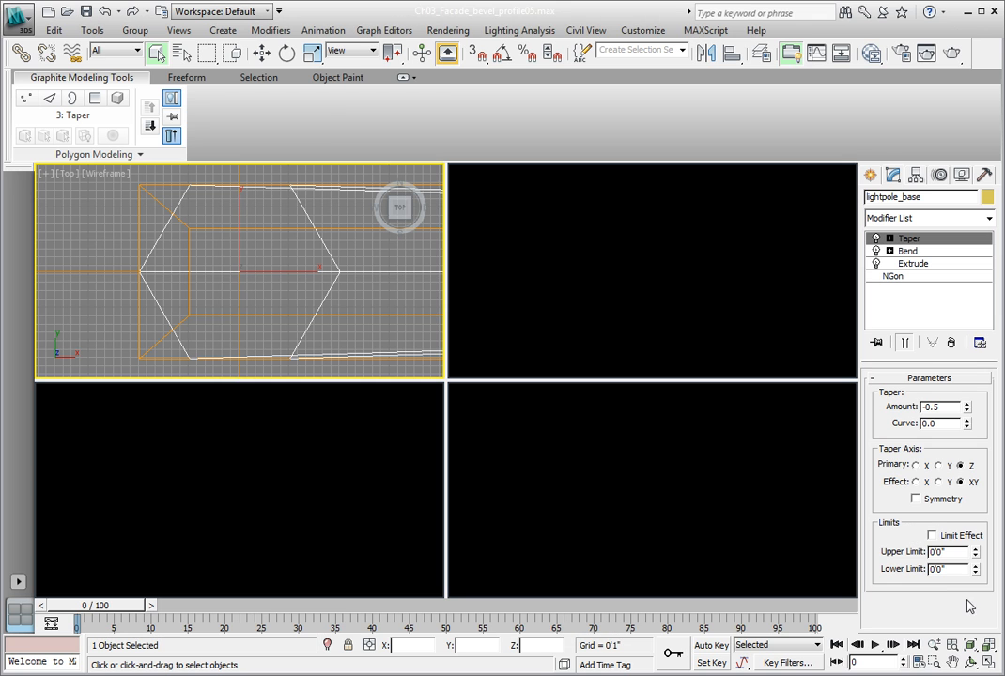
pyautogui.moveTo(879, 589)
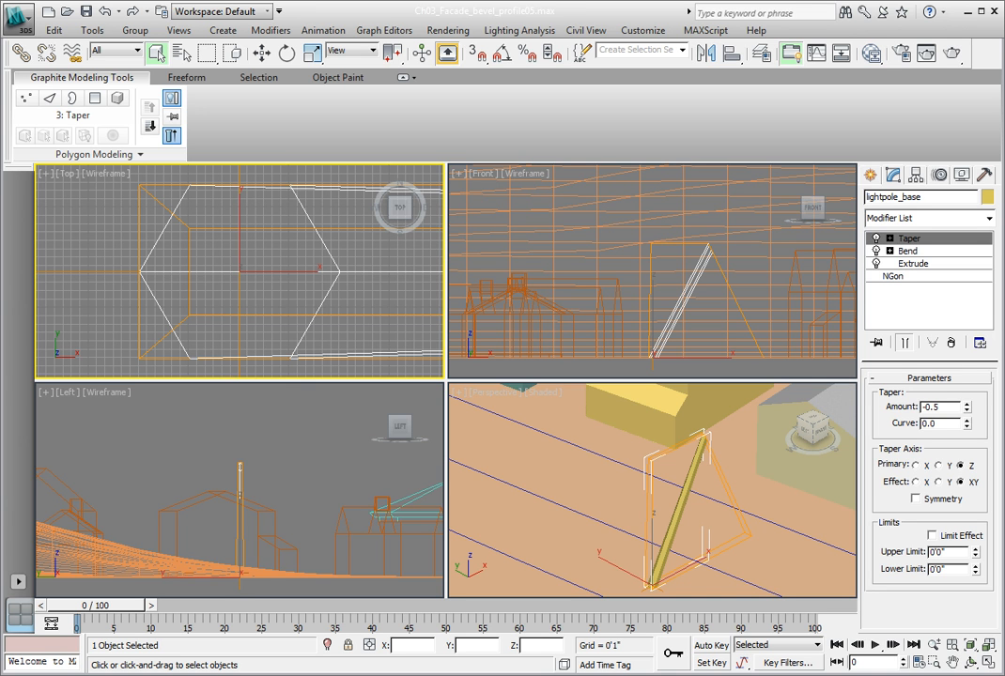
# Select the Extrude level of the pole in the modifier stack to reach its Segments setting
pyautogui.click(913, 263)
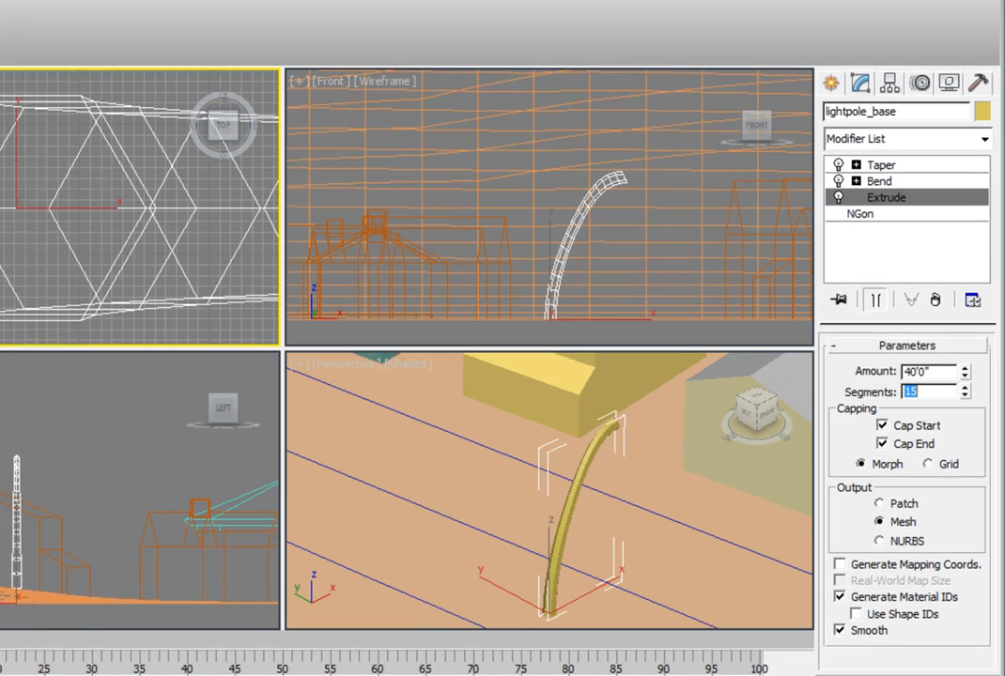
pyautogui.click(879, 181)
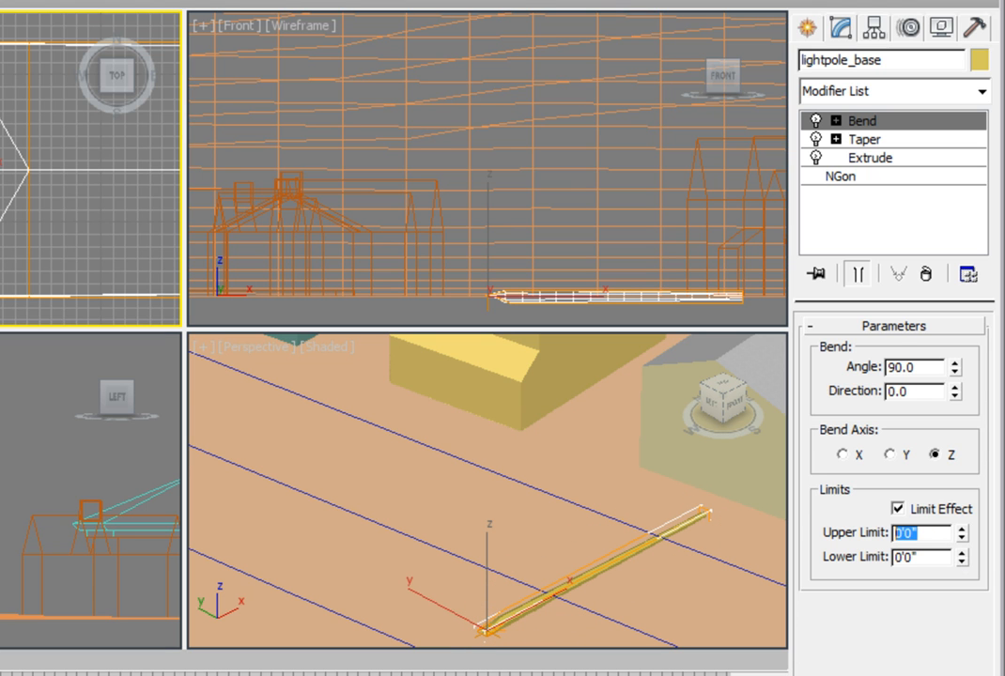
# Enter an Upper Limit of 10'0" so the 90-degree bend affects only the pole's lower 10 feet
pyautogui.write("10'0")
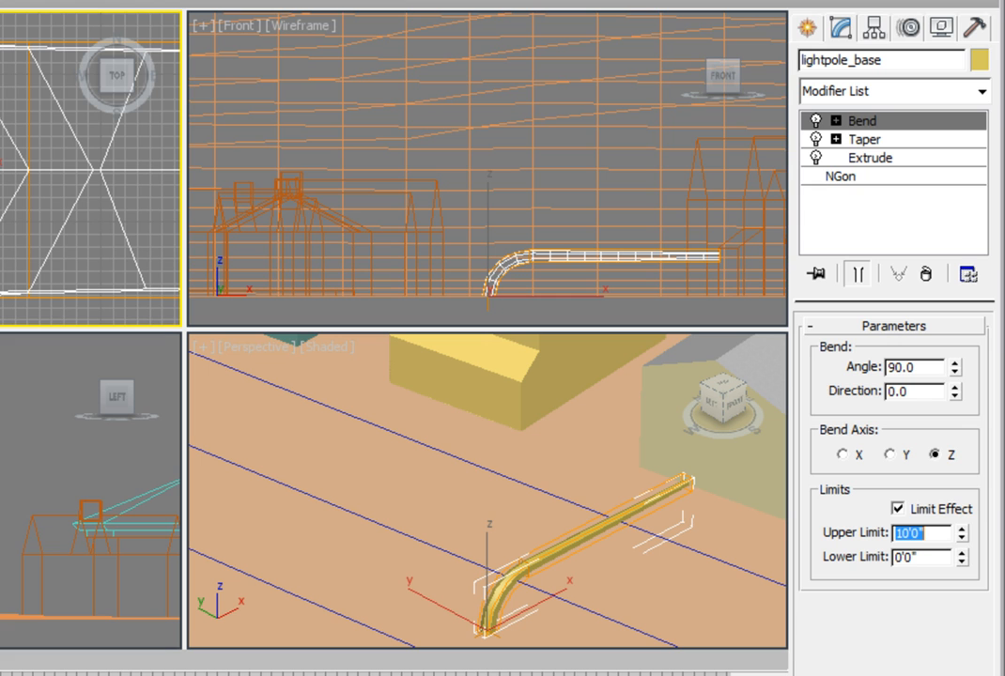
# Expand the Bend modifier and select its Center sub-object for repositioning
pyautogui.click(830, 120)
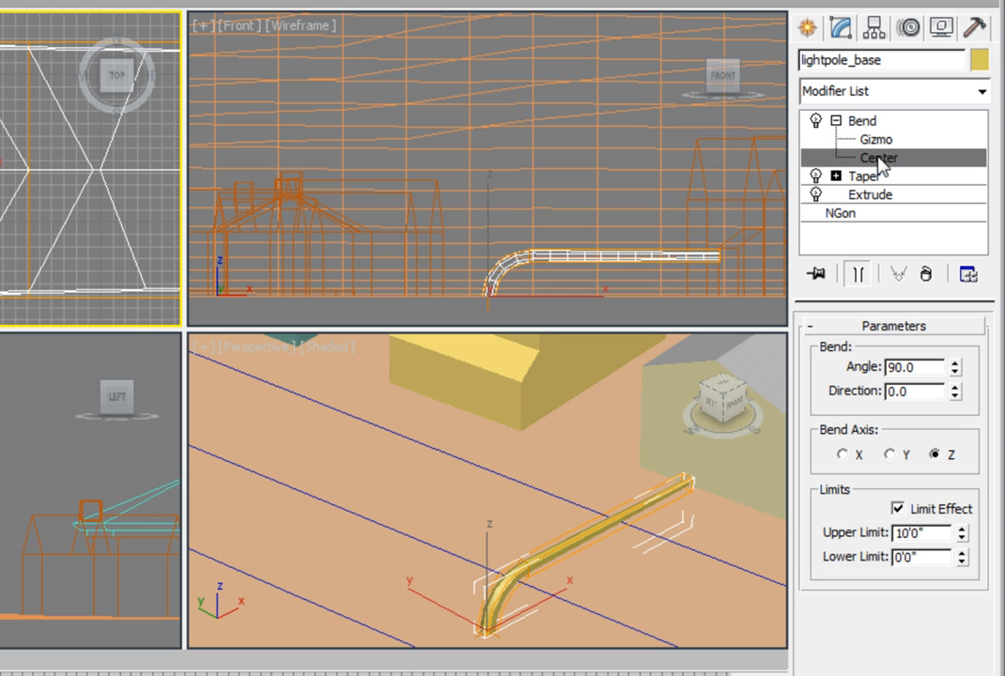
pyautogui.click(879, 158)
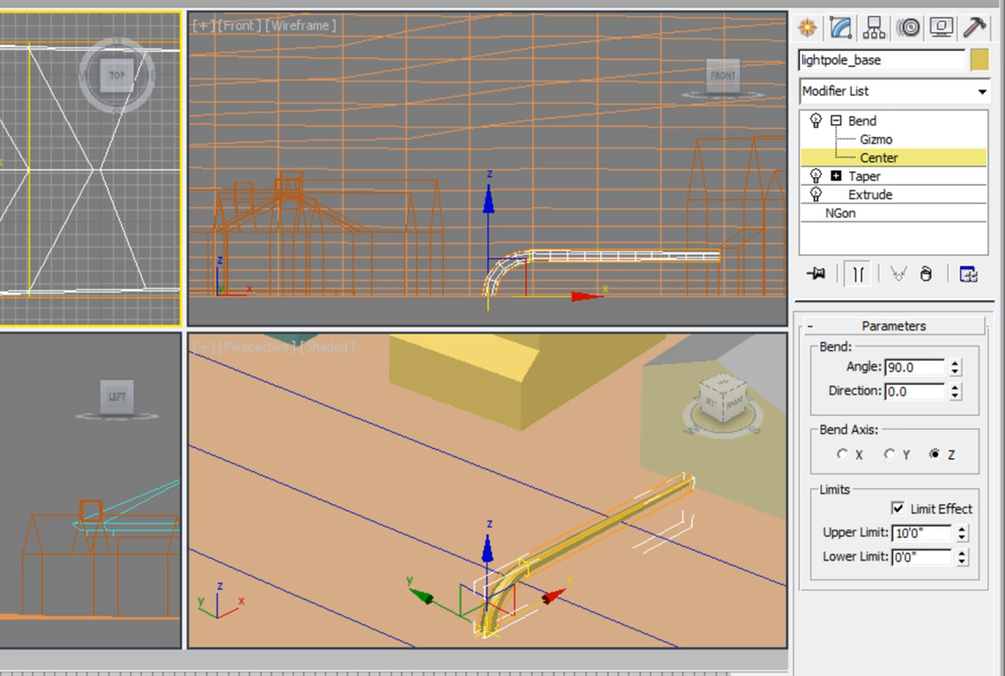
pyautogui.moveTo(653, 156)
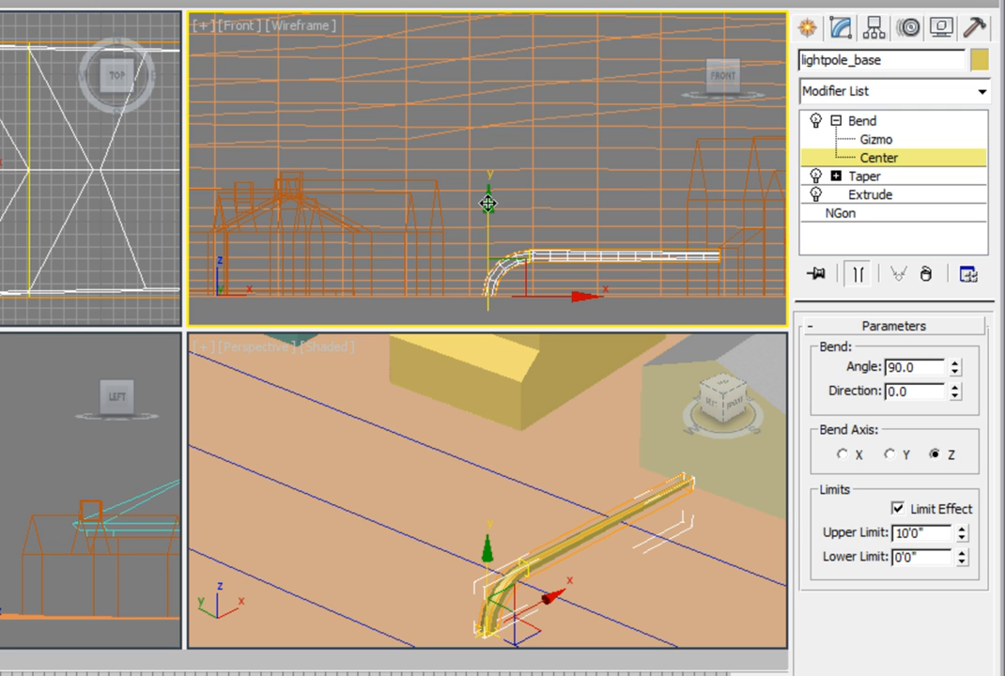
# Drag the Bend centre up to the pole's top in the Front viewport, then leave sub-object mode
pyautogui.moveTo(488, 203); pyautogui.dragTo(485, 159)
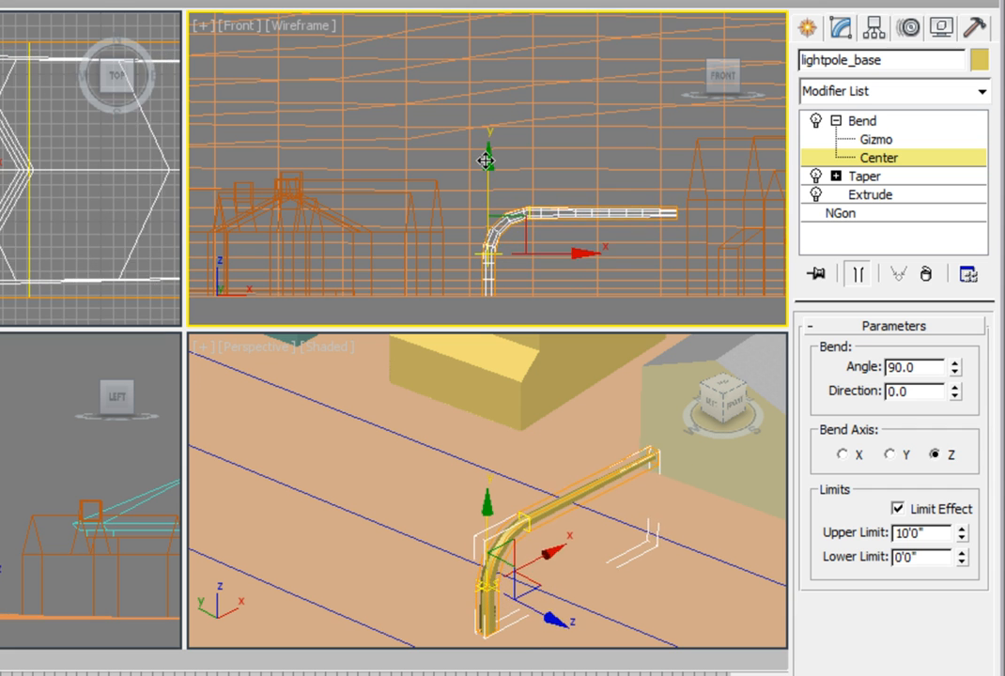
pyautogui.moveTo(485, 160); pyautogui.dragTo(489, 122)
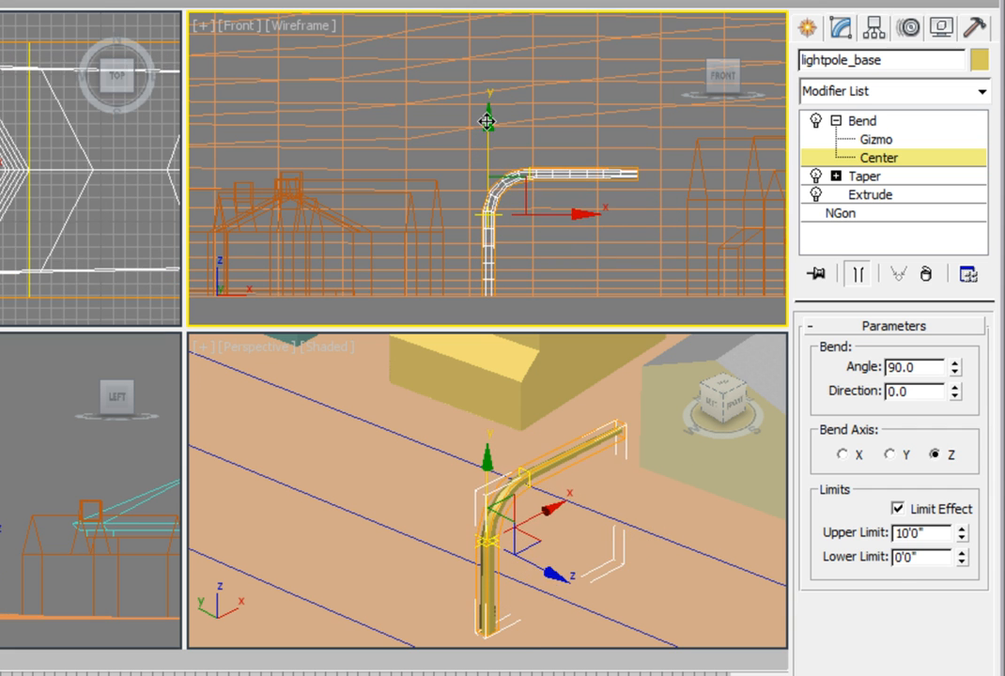
pyautogui.moveTo(486, 122); pyautogui.dragTo(486, 82)
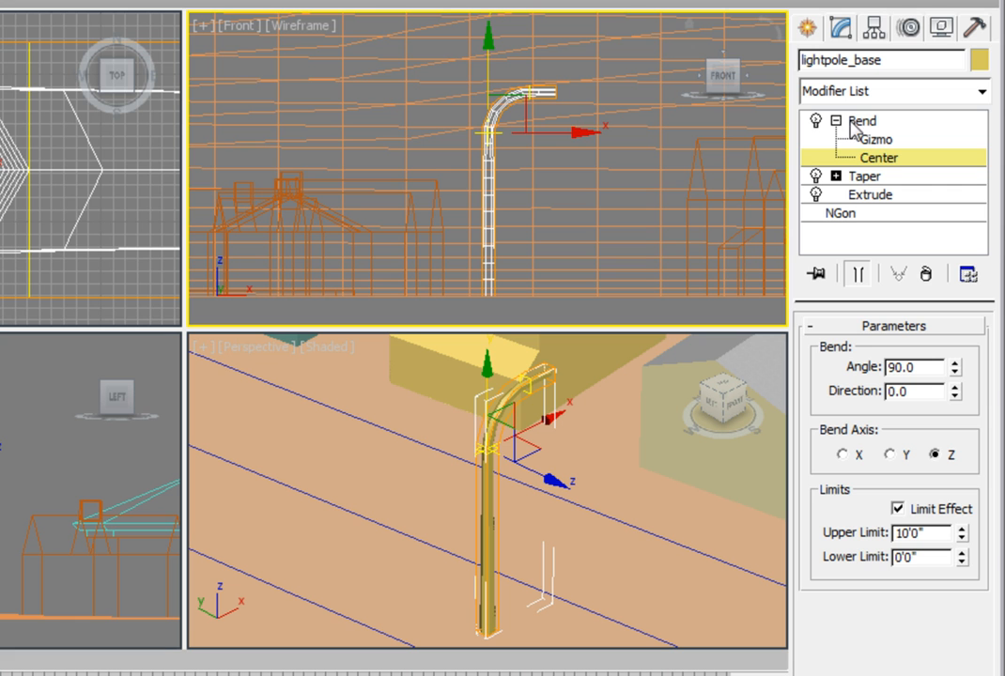
pyautogui.click(861, 120)
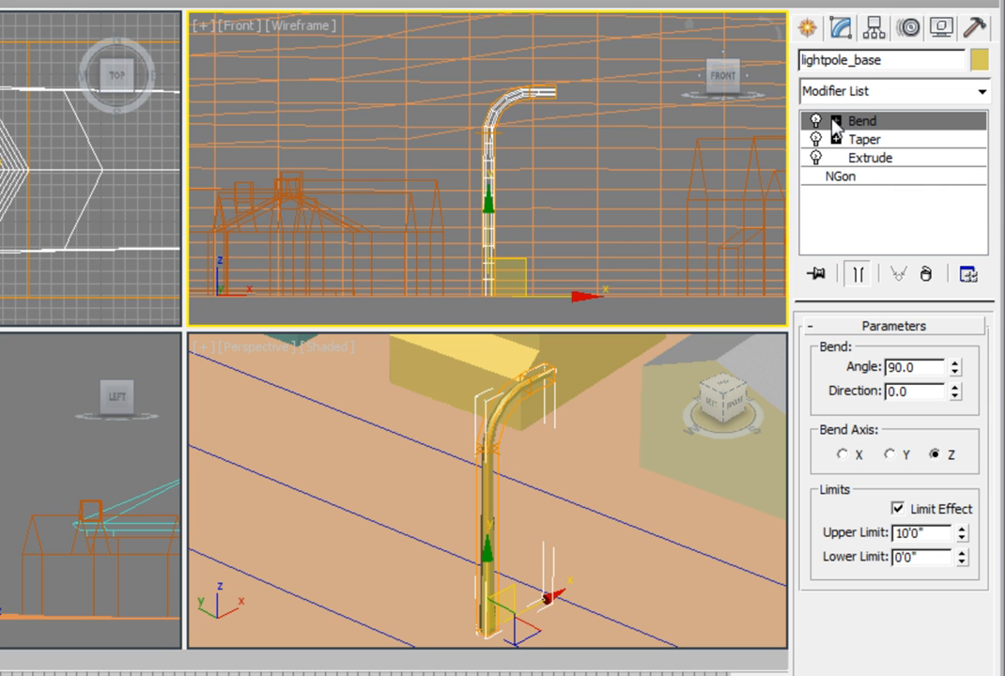